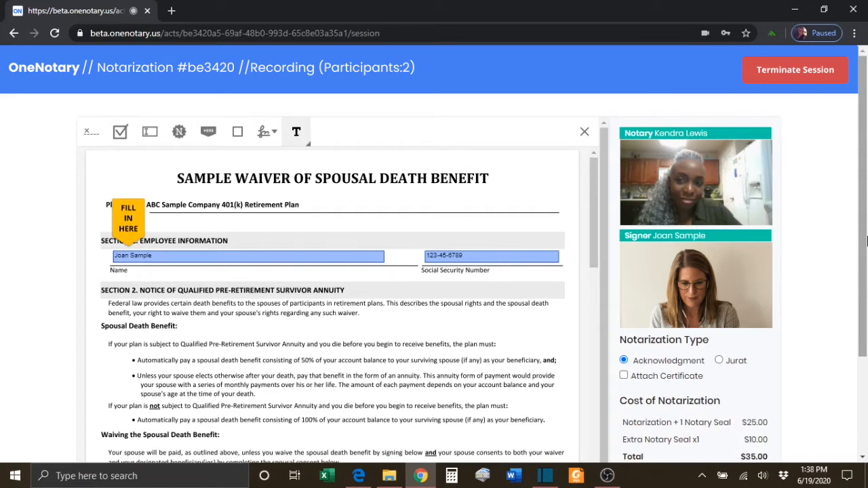
# End notarization session be3420, bringing up the $35 session-fee confirmation
pyautogui.scroll(-3)
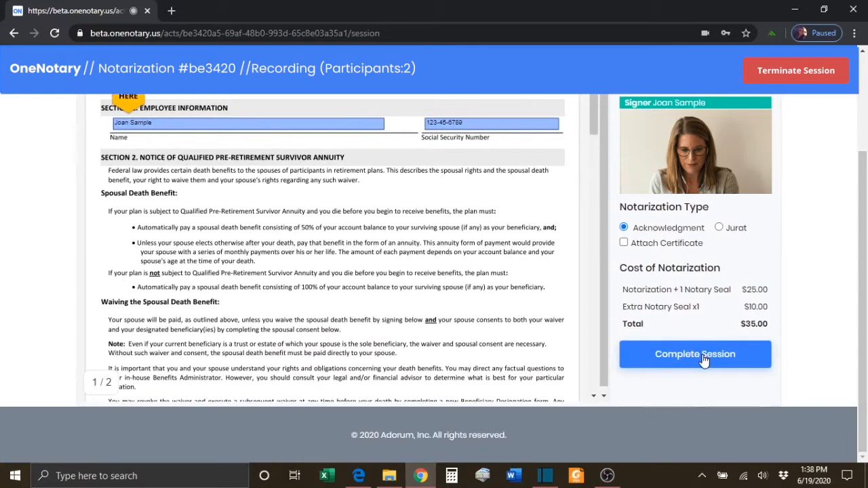
pyautogui.moveTo(703, 359)
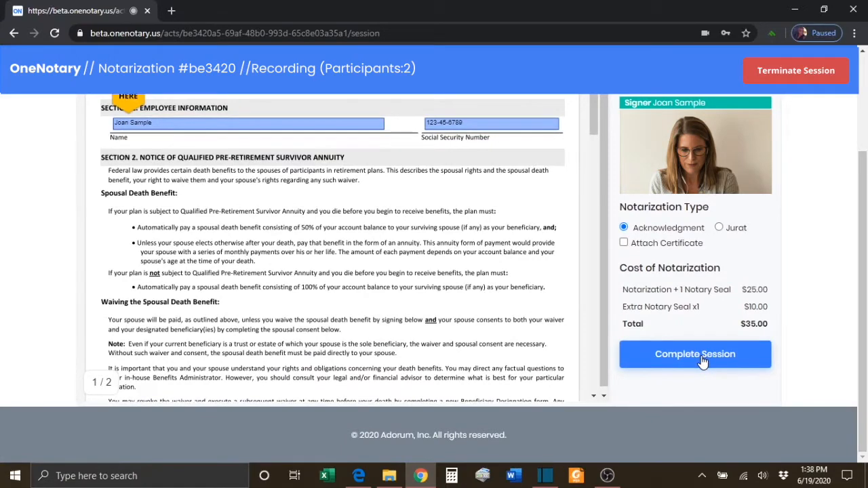
pyautogui.click(694, 354)
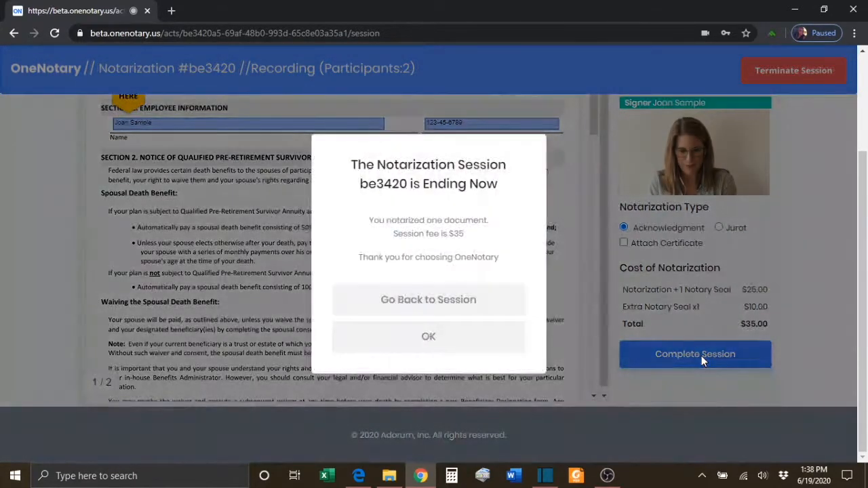
pyautogui.moveTo(515, 311)
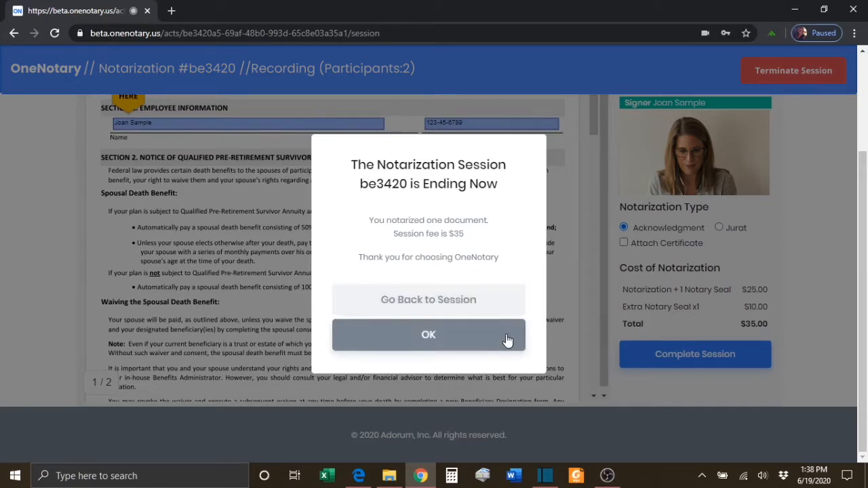
pyautogui.moveTo(503, 312)
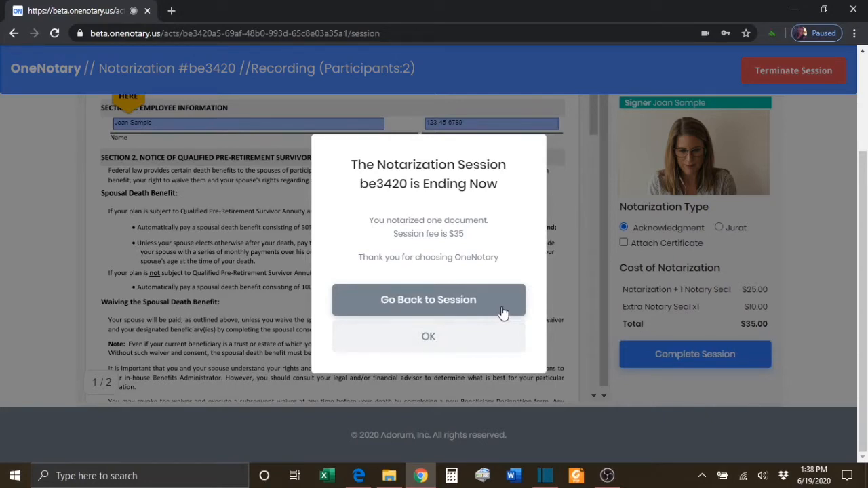
pyautogui.moveTo(546, 277)
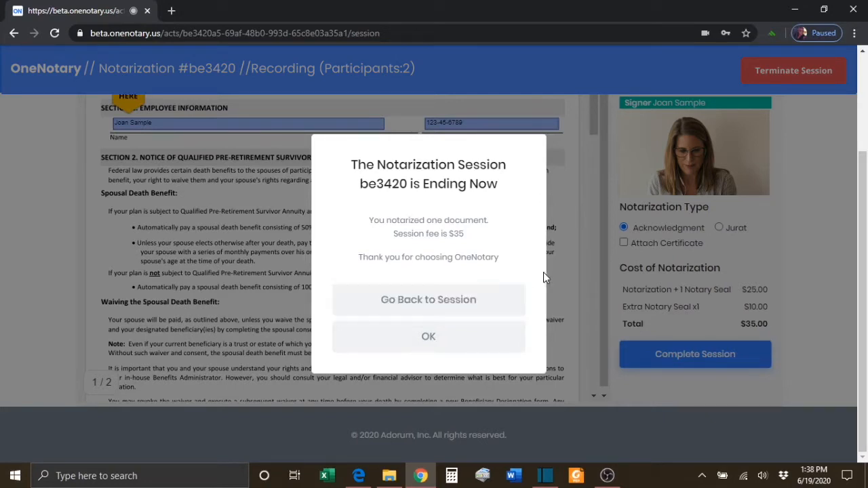
pyautogui.moveTo(543, 278)
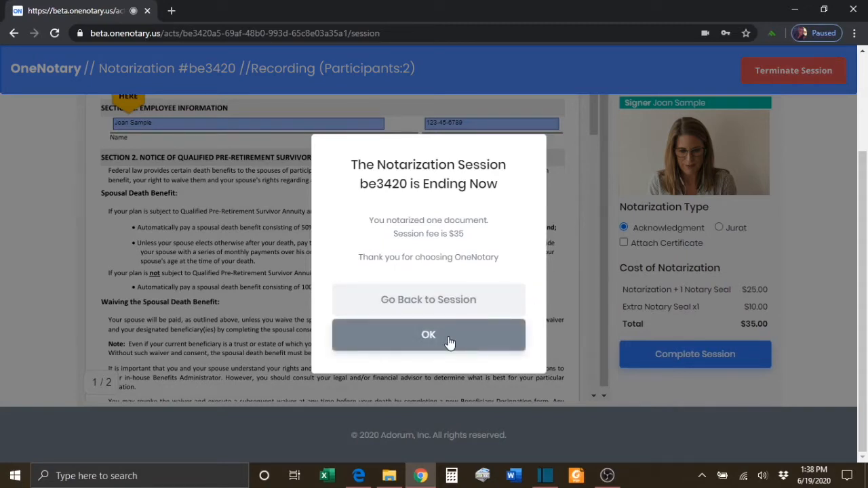
# Confirm ending session be3420 so its completed summary with the session video appears
pyautogui.click(428, 335)
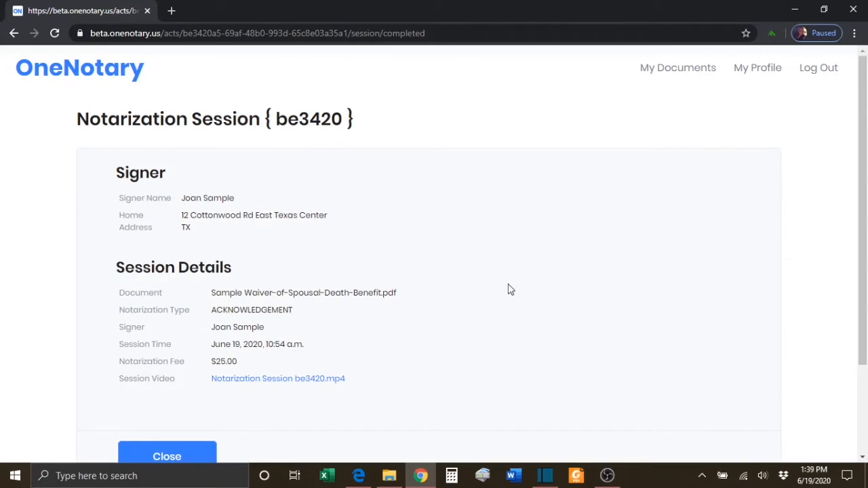
pyautogui.moveTo(472, 211)
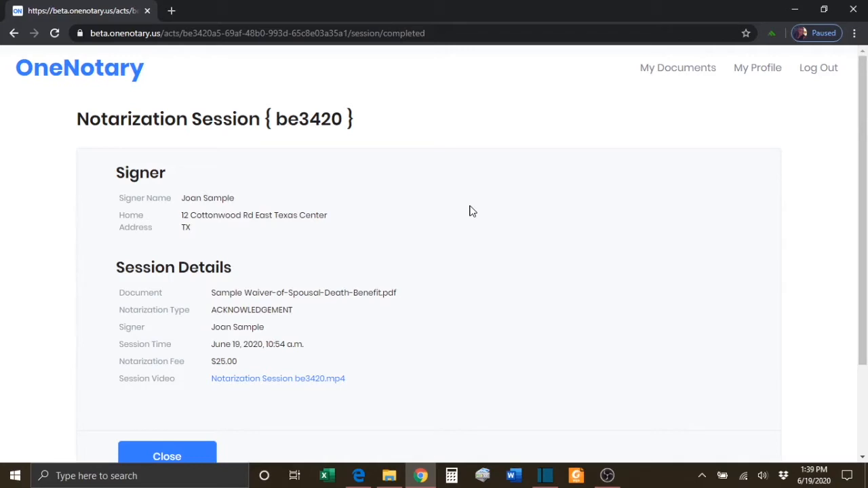
pyautogui.moveTo(450, 398)
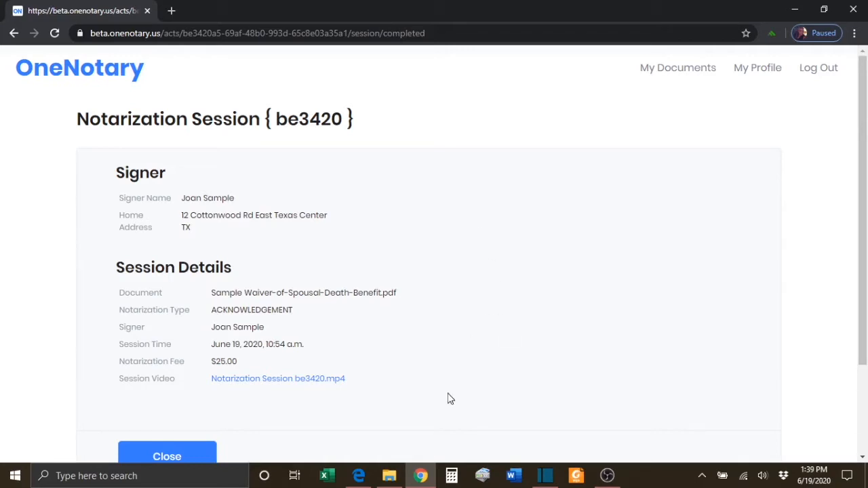
pyautogui.moveTo(335, 384)
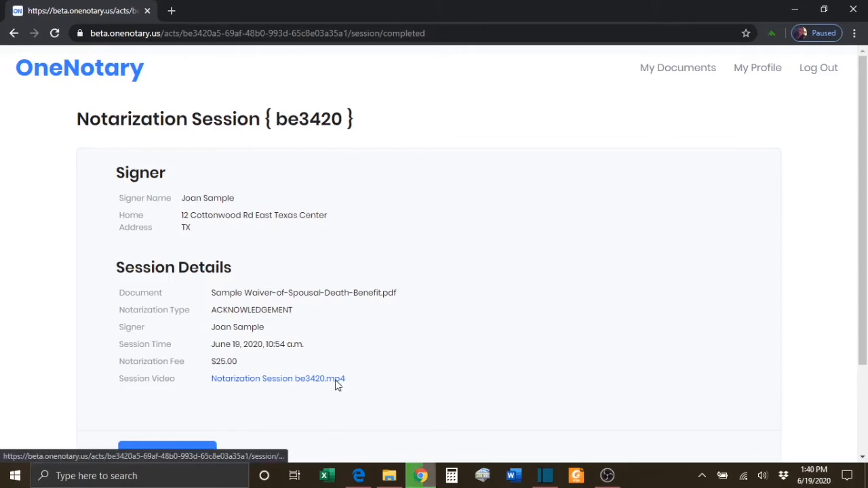
# Download the recording Notarization Session be3420.mp4 from the Session Video link
pyautogui.click(278, 378)
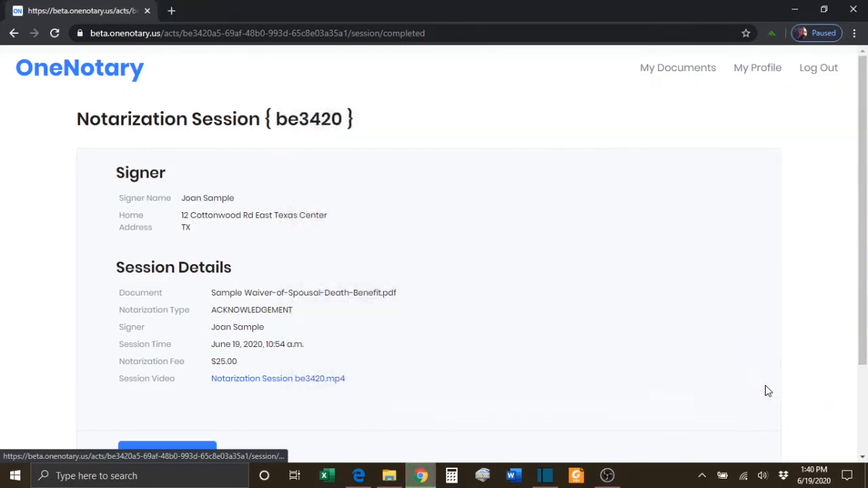
pyautogui.click(277, 379)
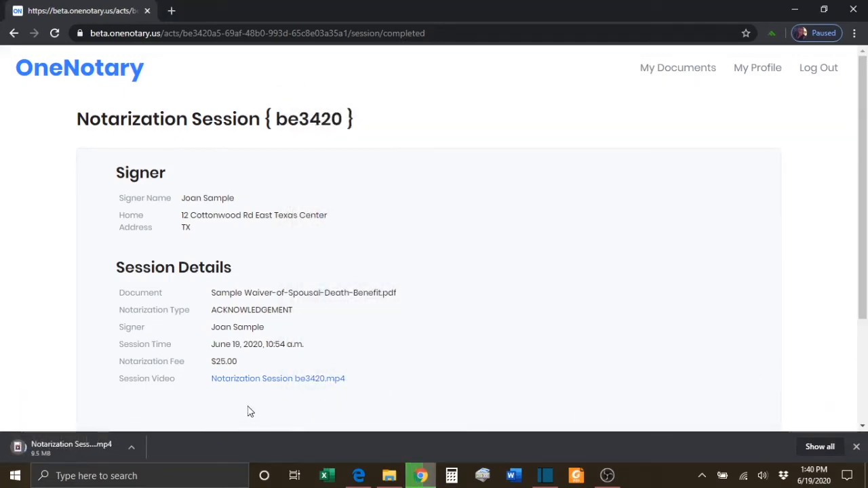
pyautogui.scroll(-3)
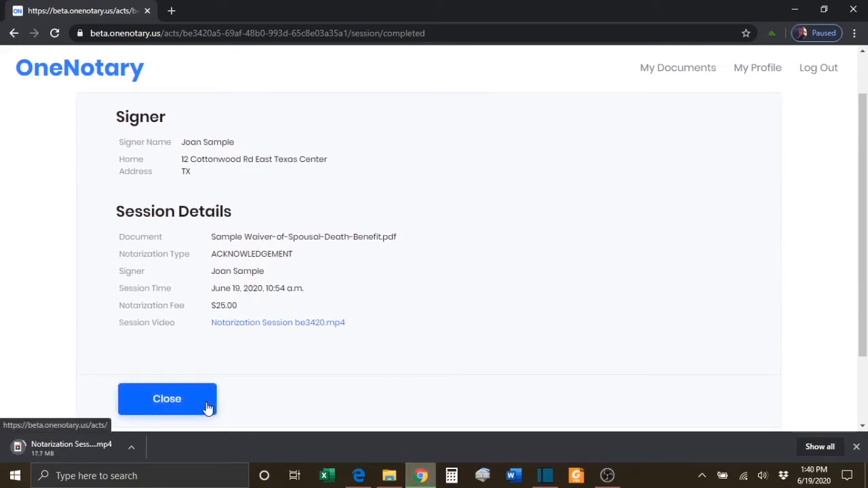
# Close the summary to return to My Documents, where be3420 is listed as Complete
pyautogui.click(167, 399)
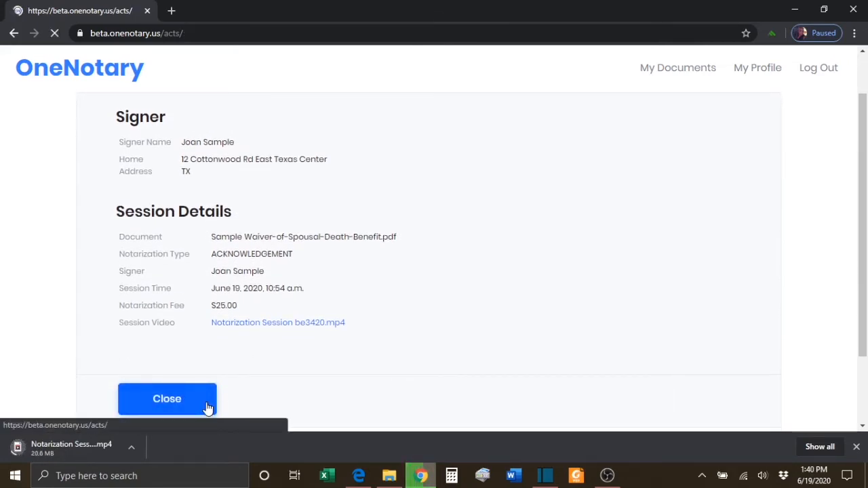
pyautogui.click(167, 398)
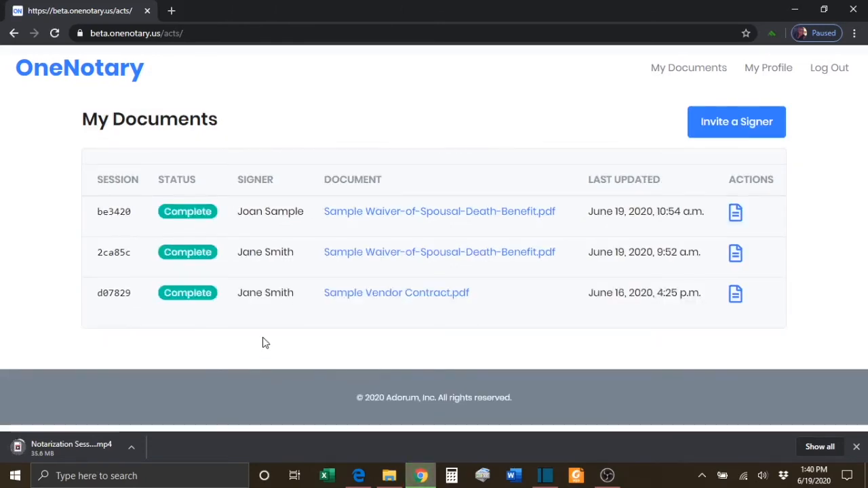
pyautogui.moveTo(331, 233)
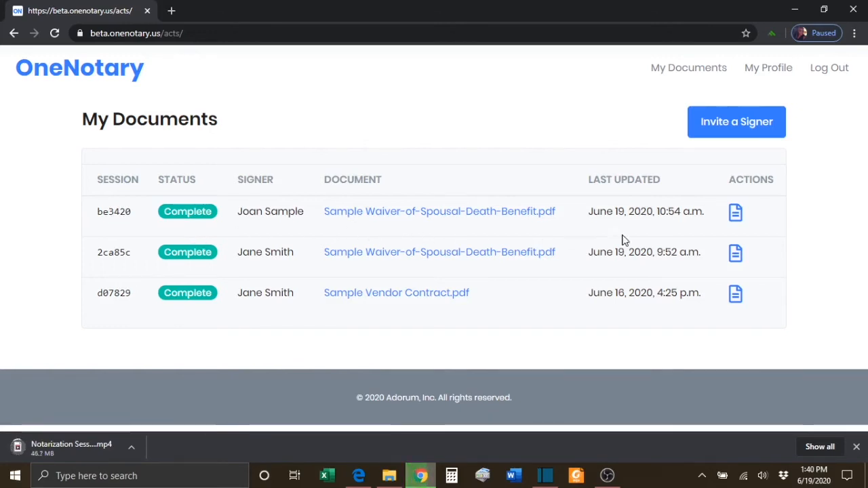
pyautogui.moveTo(790, 242)
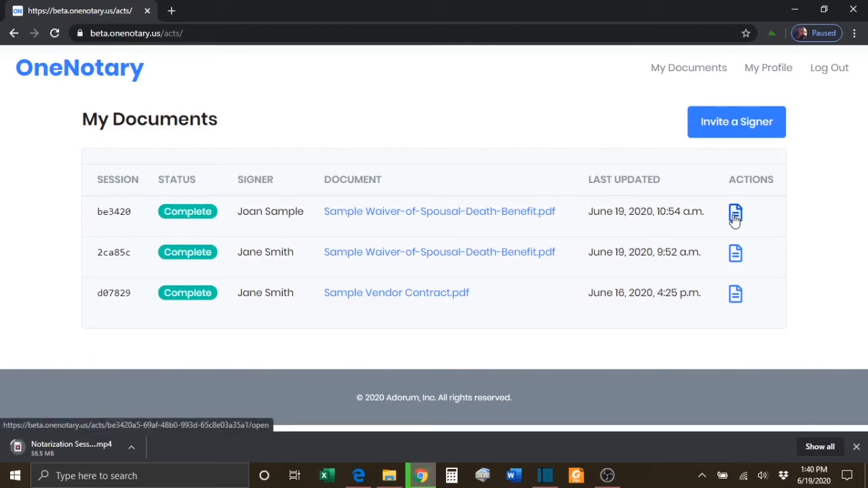
# Reopen session be3420's details from its Actions icon and view the session video entry
pyautogui.click(735, 214)
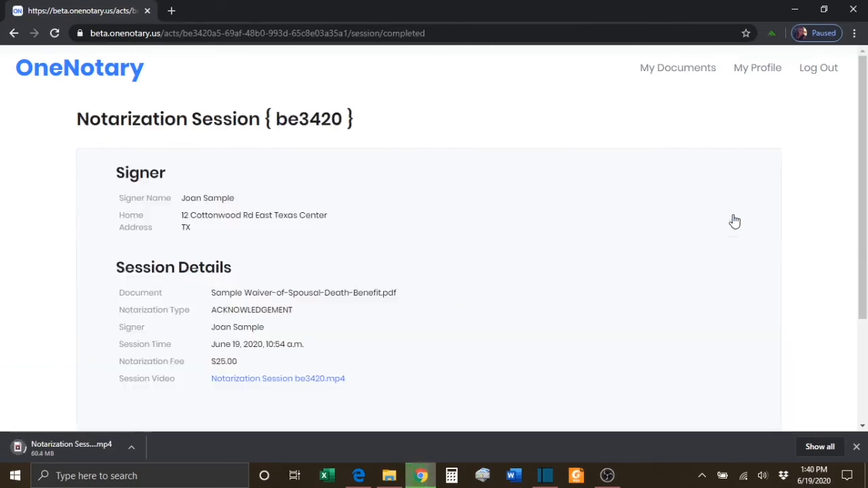
pyautogui.moveTo(478, 369)
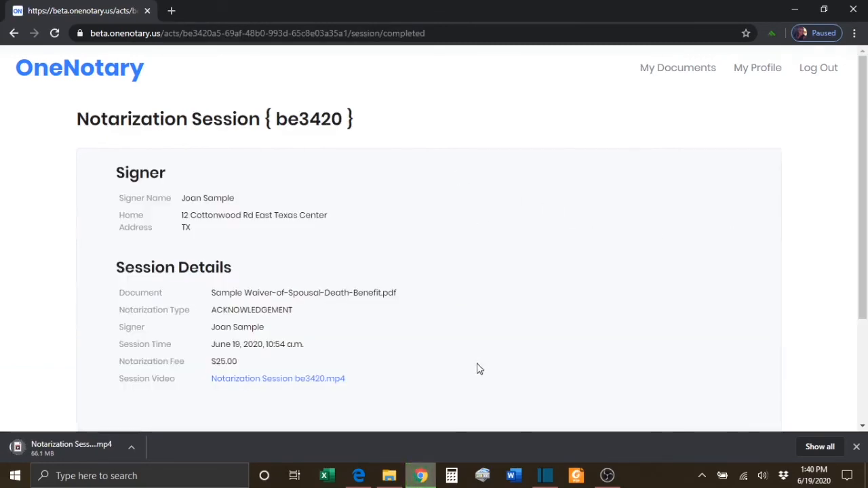
pyautogui.scroll(-3)
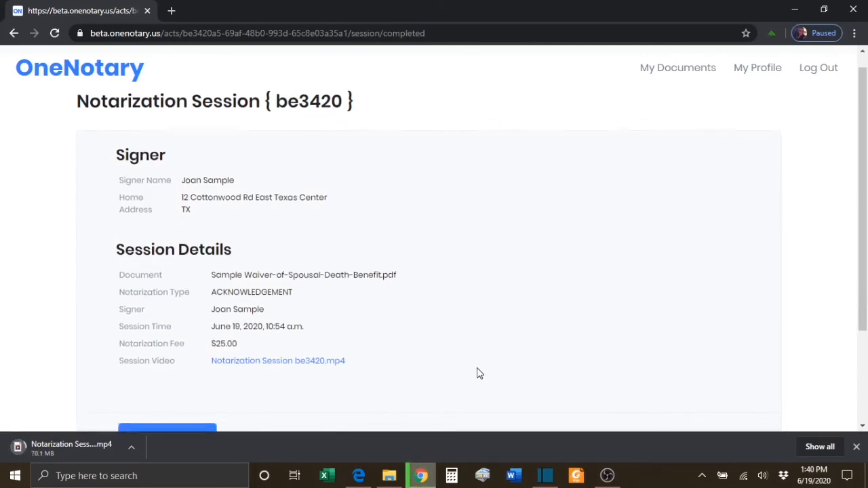
pyautogui.scroll(-3)
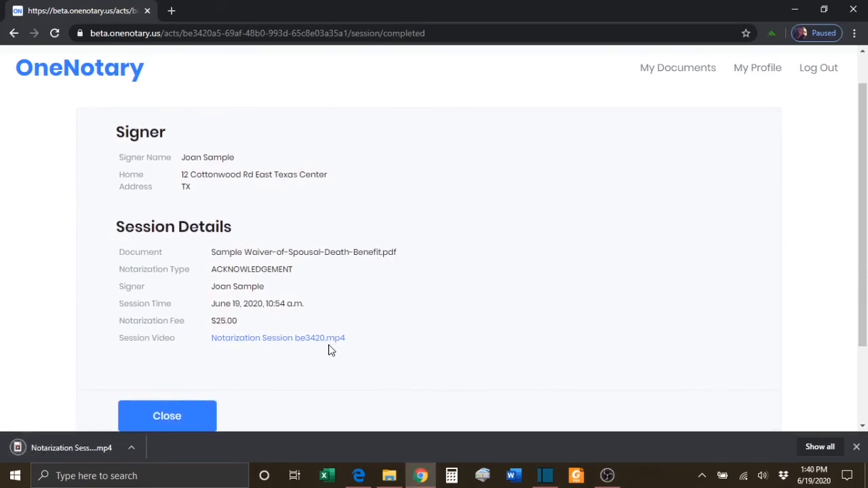
pyautogui.moveTo(328, 347)
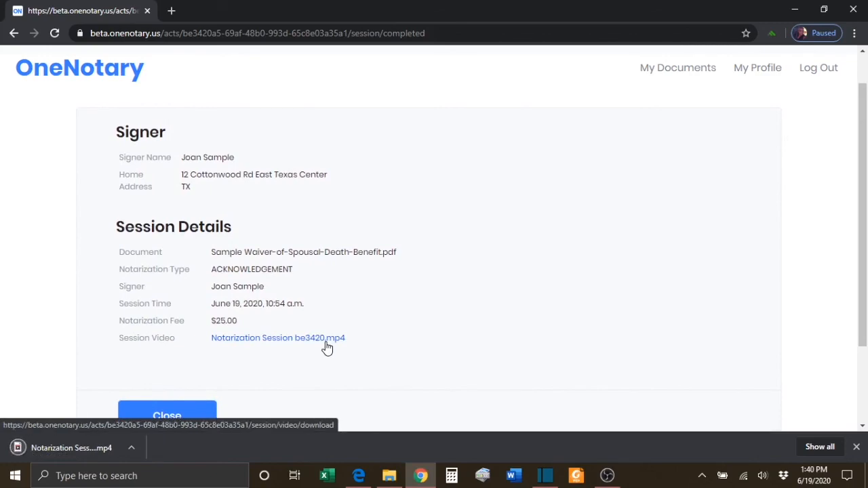
pyautogui.moveTo(462, 339)
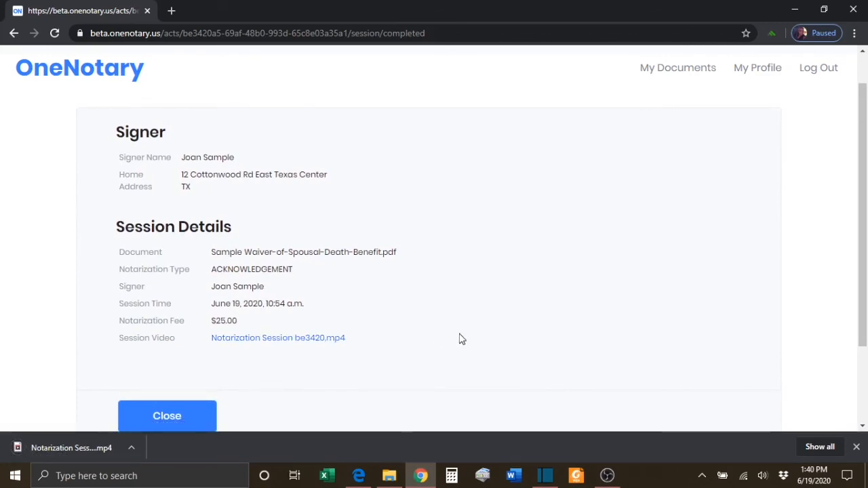